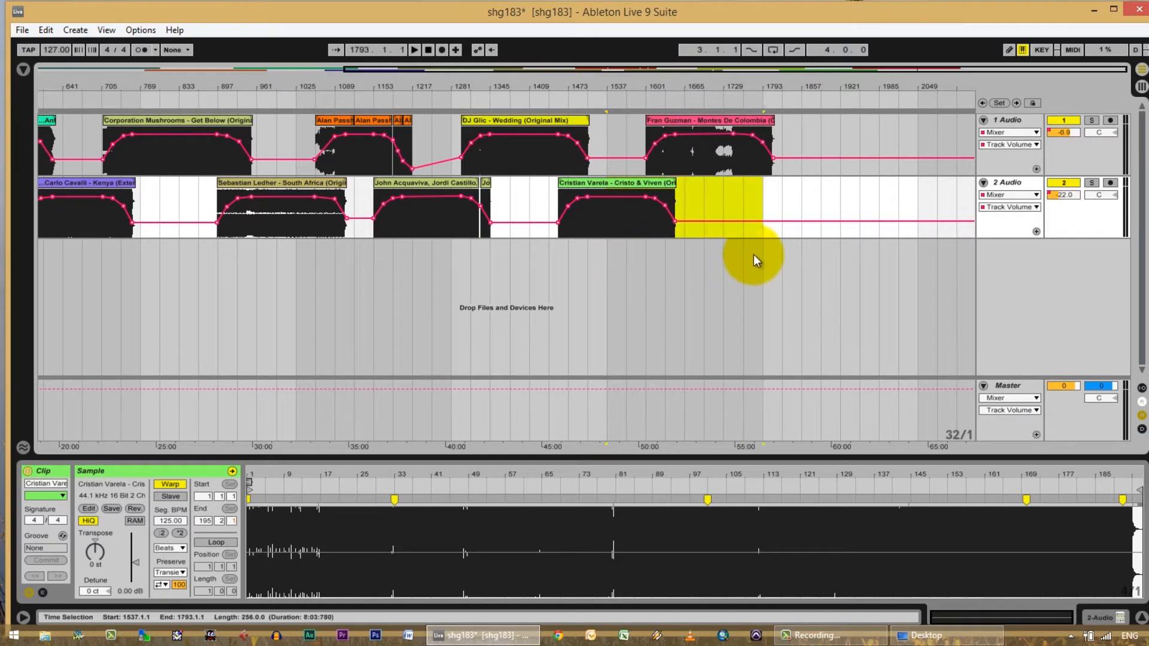
- Insert time after Cristian Varela and place Aaron Mills – Andromeda on track 2 beneath Fran Guzman
click(74, 30)
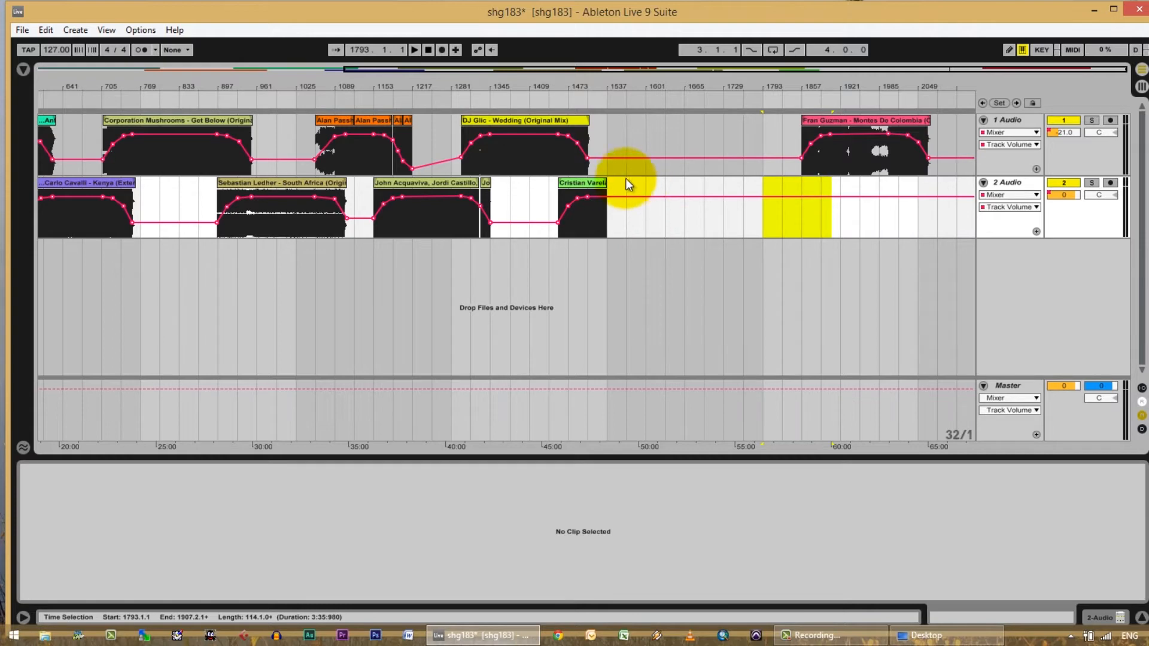
click(583, 182)
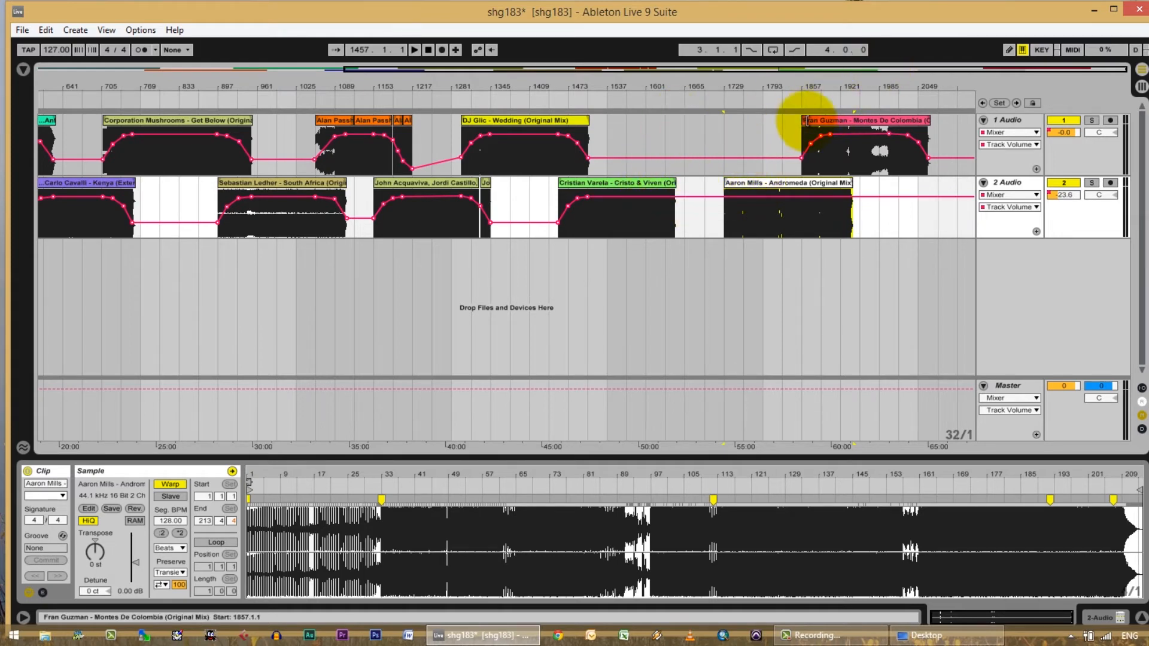
click(615, 182)
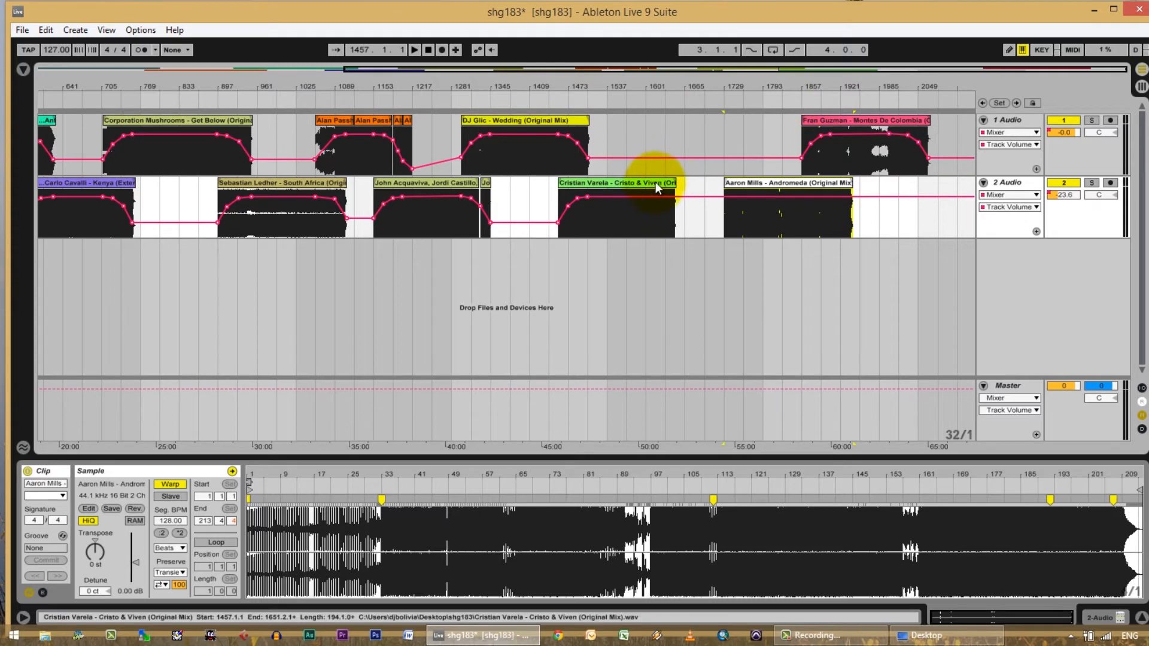
click(784, 187)
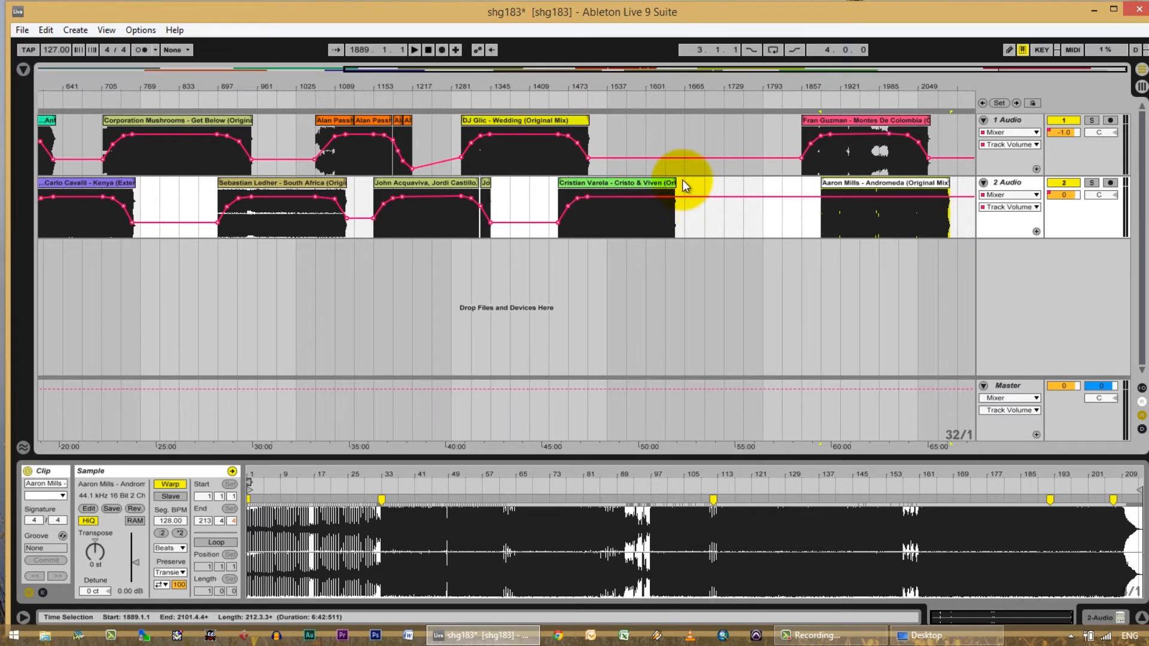
click(626, 197)
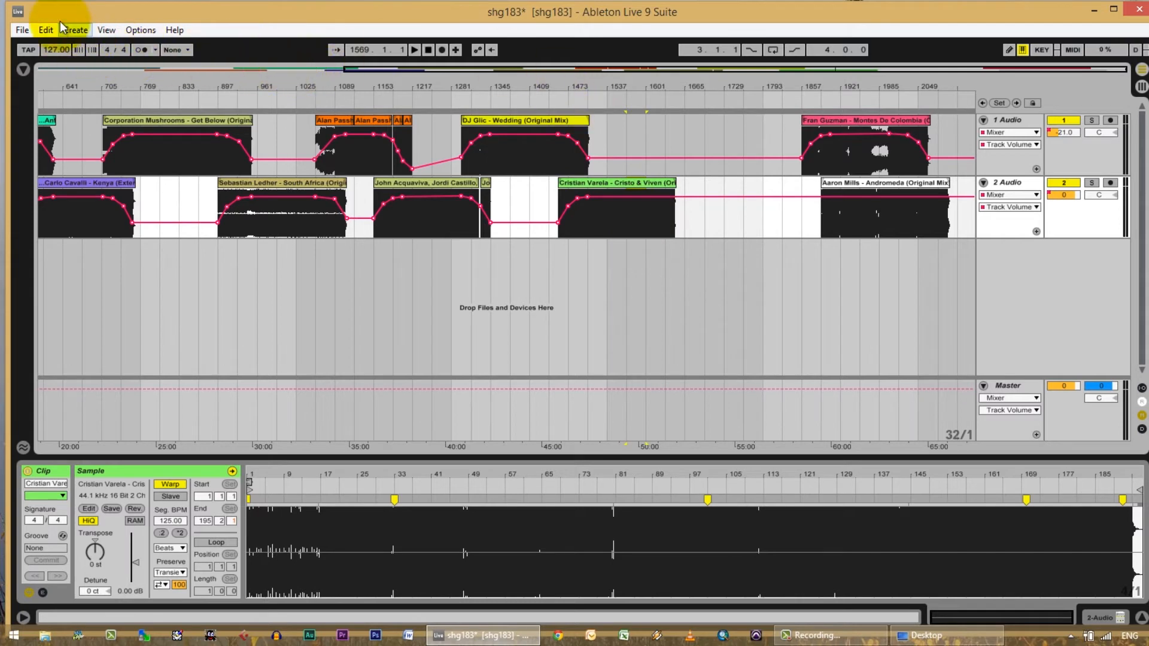
- Split the Cristian Varela clip and drop its last piece onto track 1 via Redo Drop Clip
click(44, 28)
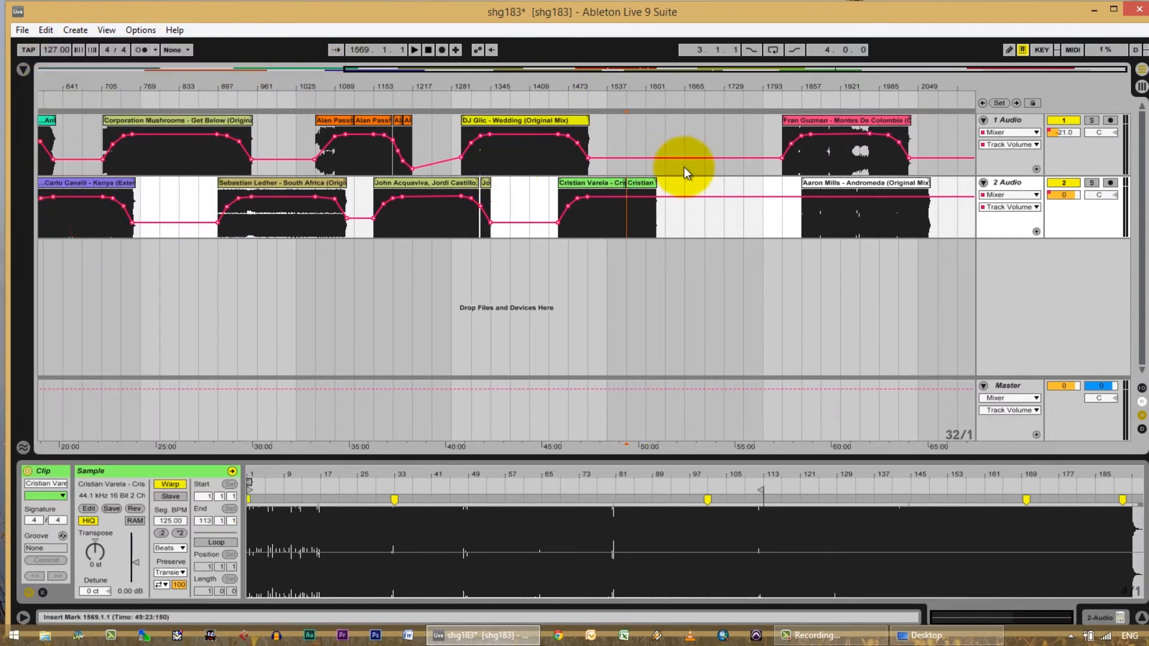
click(626, 183)
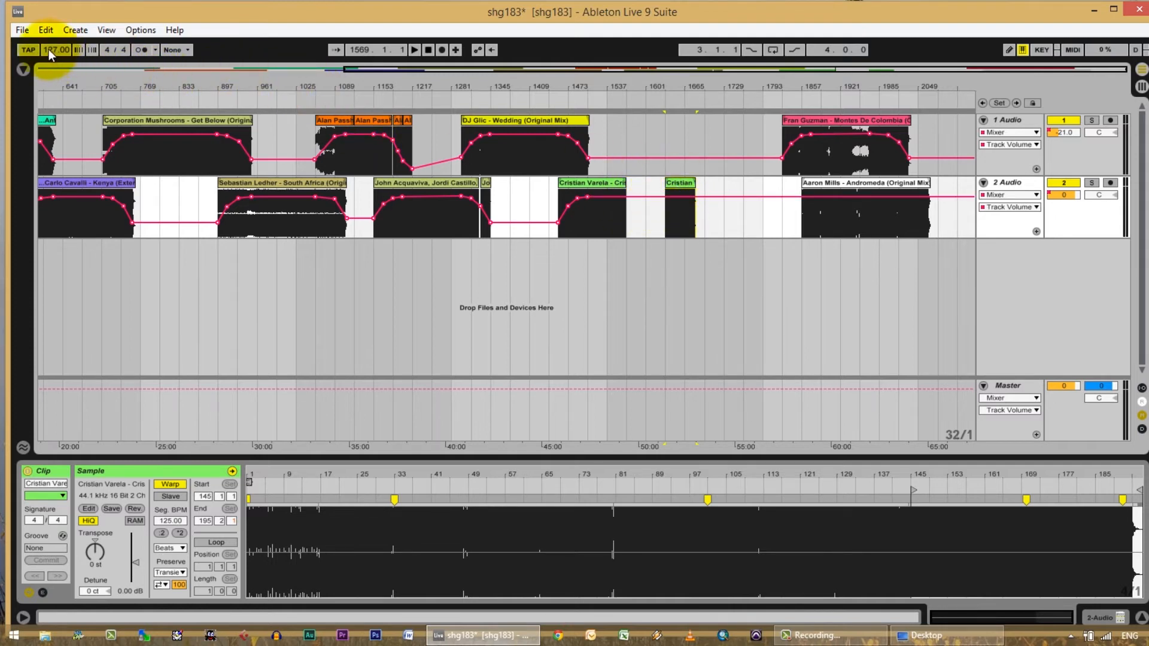
click(45, 30)
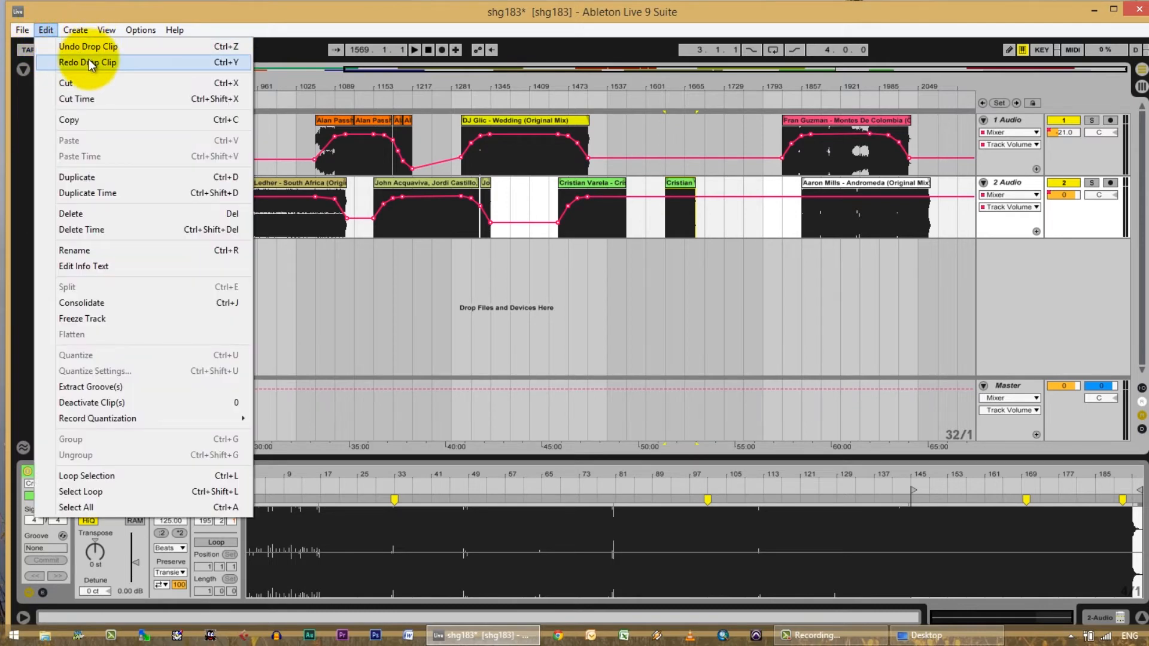
click(635, 183)
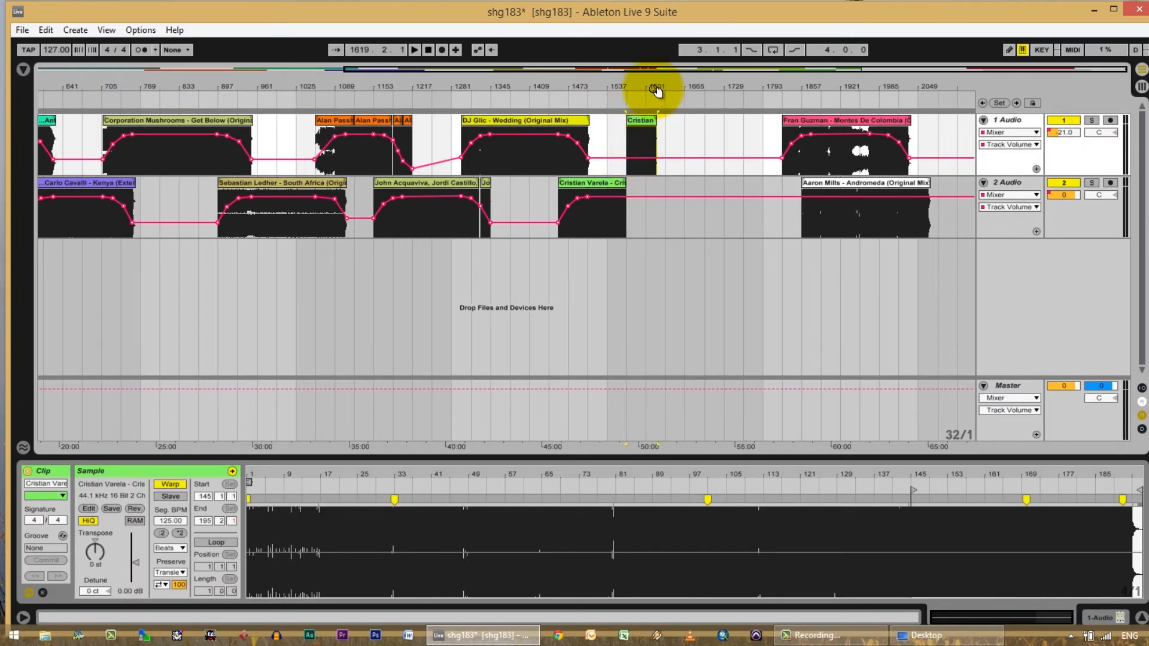
- Select the Cristian Varela piece on track 1 and set the insert point at its start
click(639, 120)
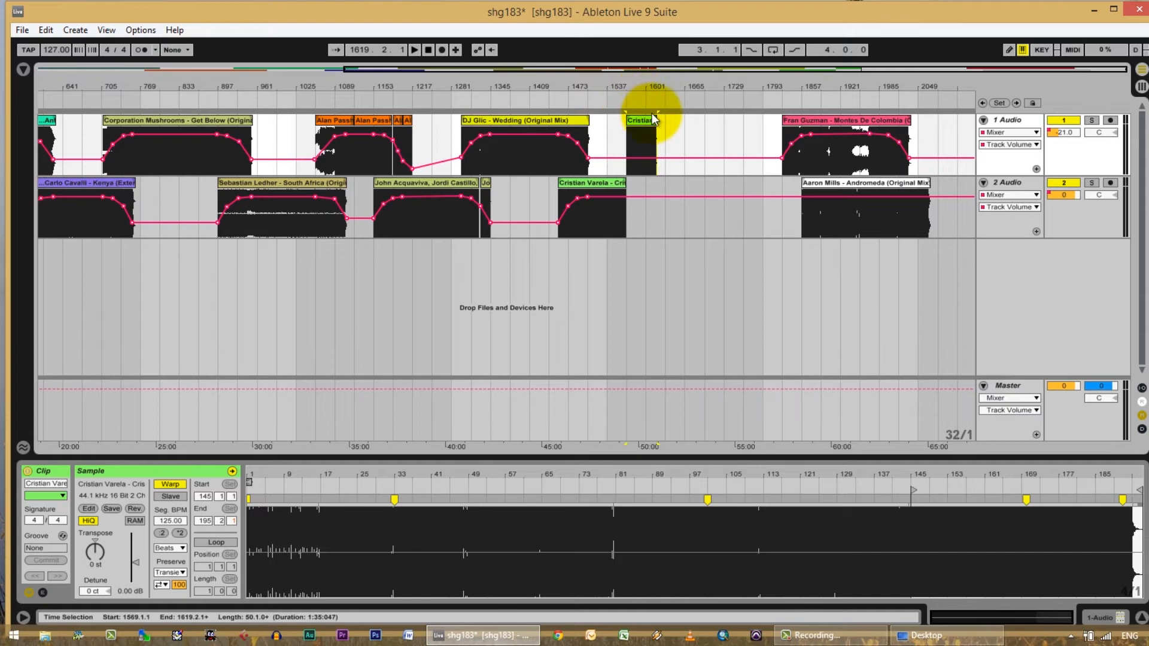
click(644, 121)
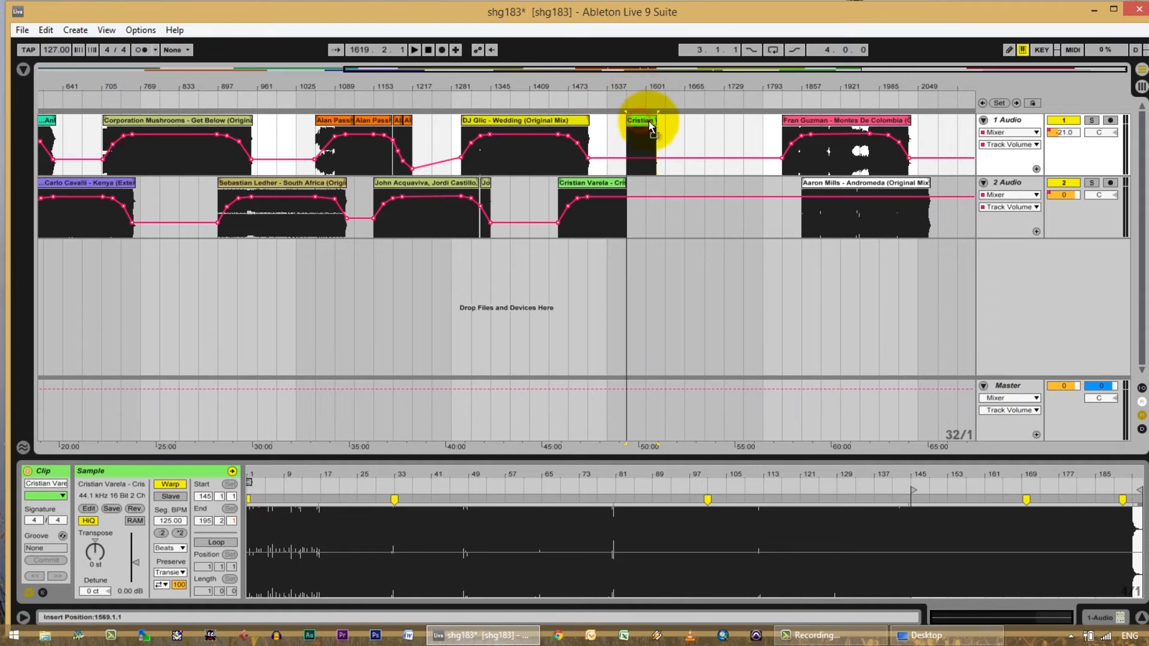
click(674, 119)
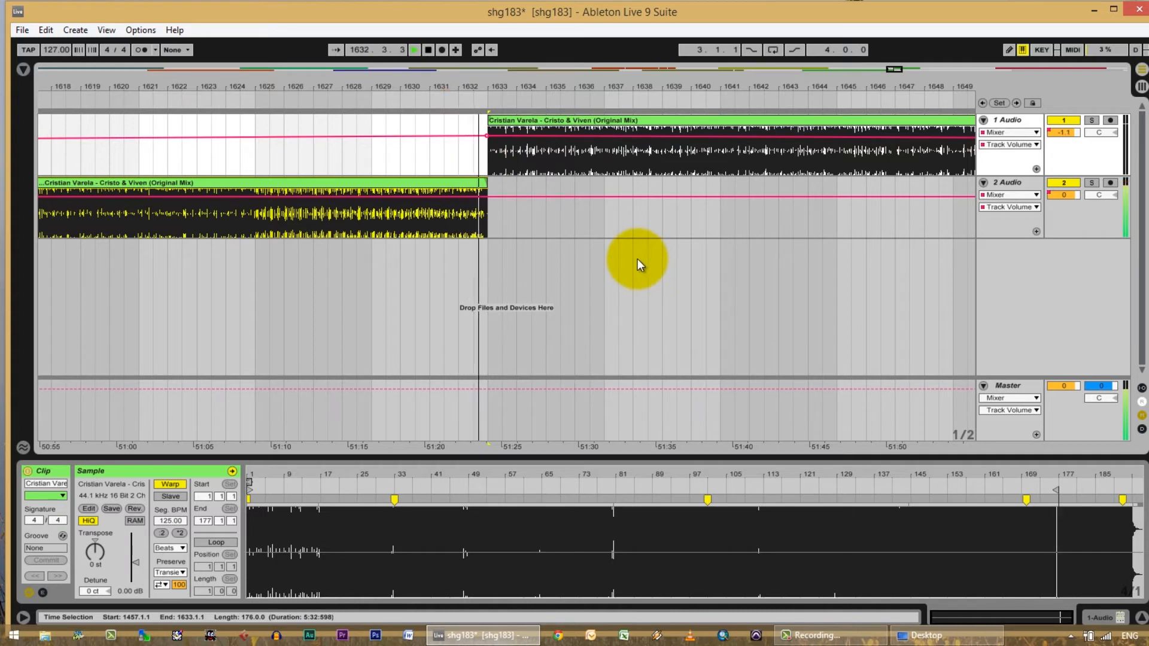
- Align the track 1 Cristian Varela piece to start at bar 1633 where the track 2 part ends
click(413, 50)
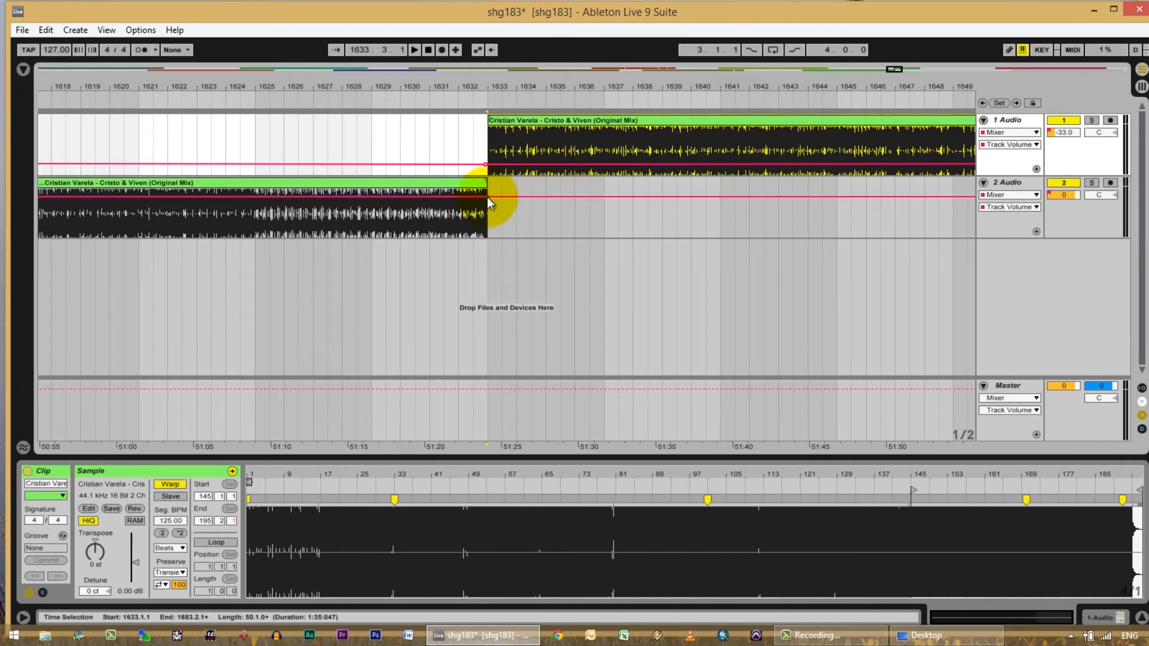
click(455, 190)
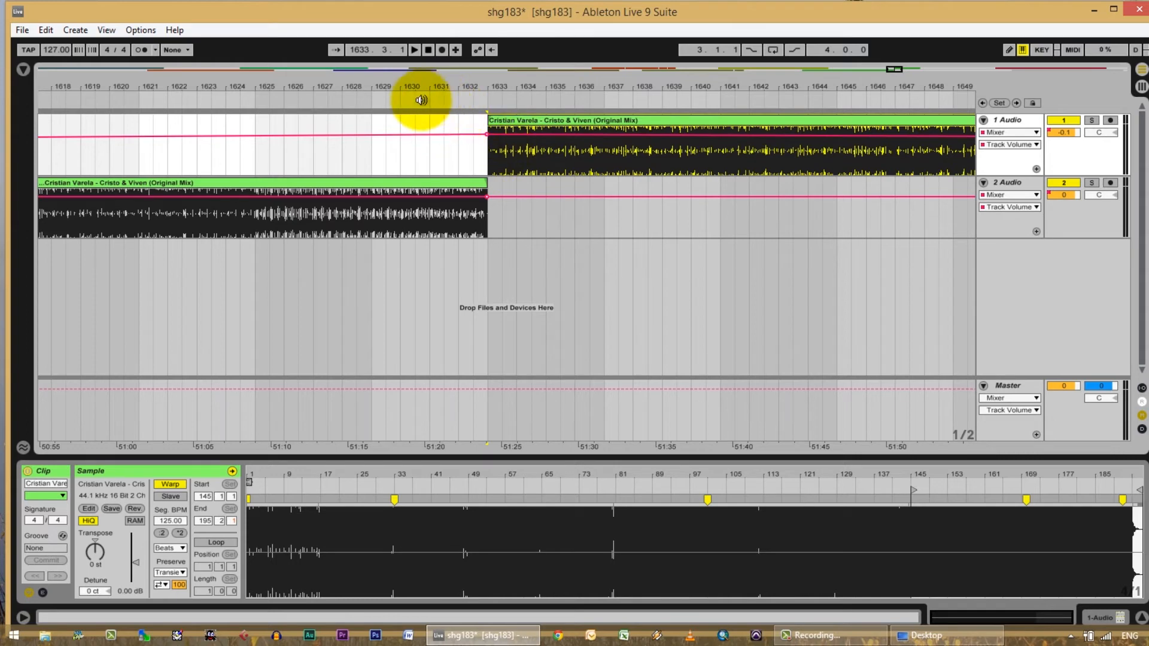
click(594, 154)
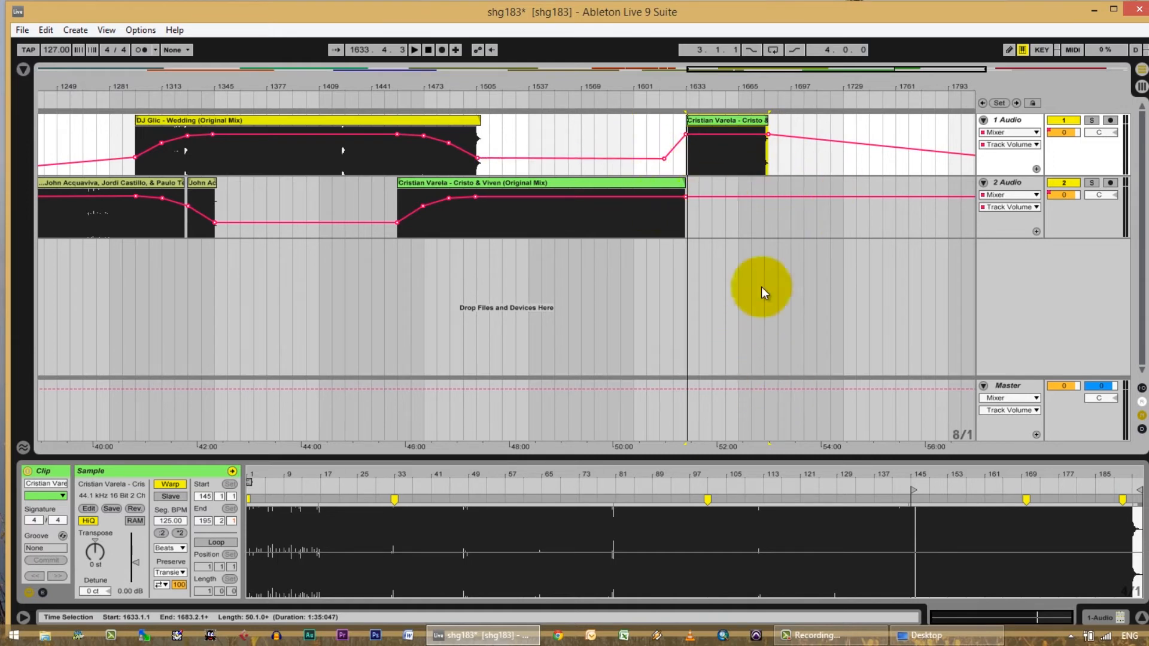
mouse_move(698, 235)
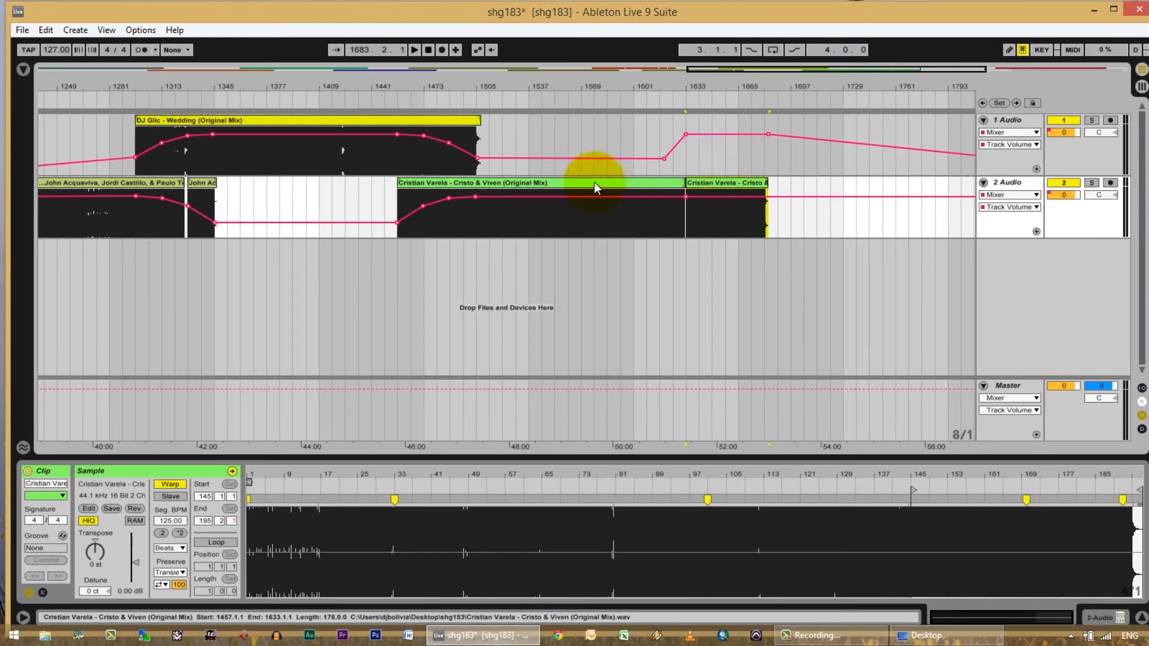
click(726, 182)
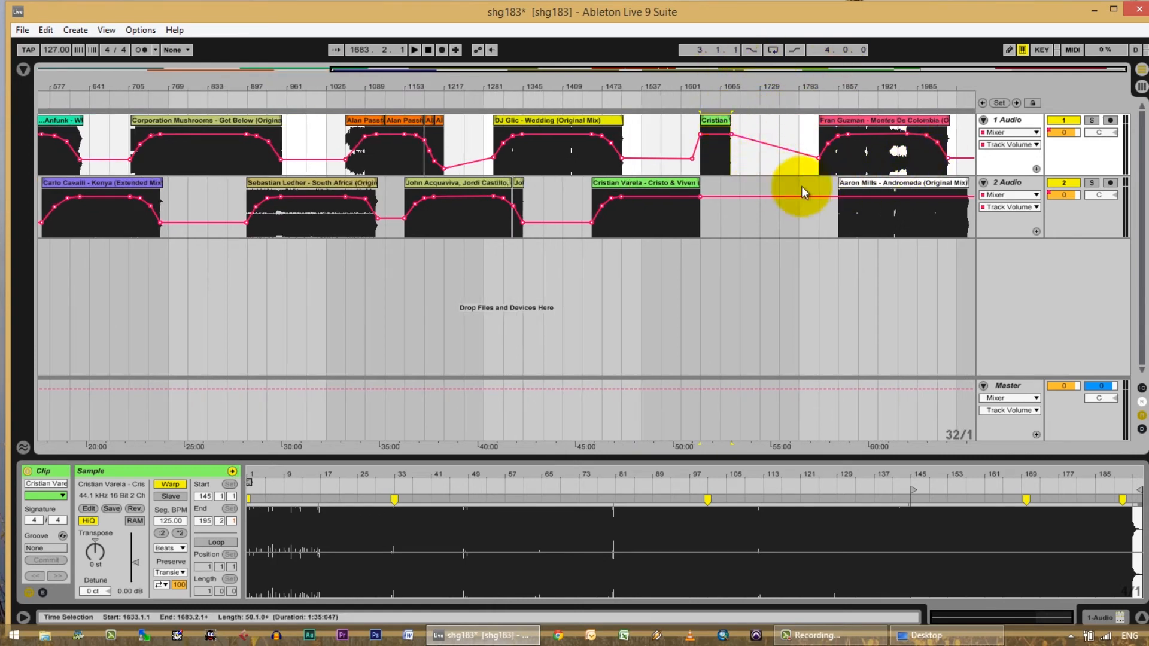
click(879, 183)
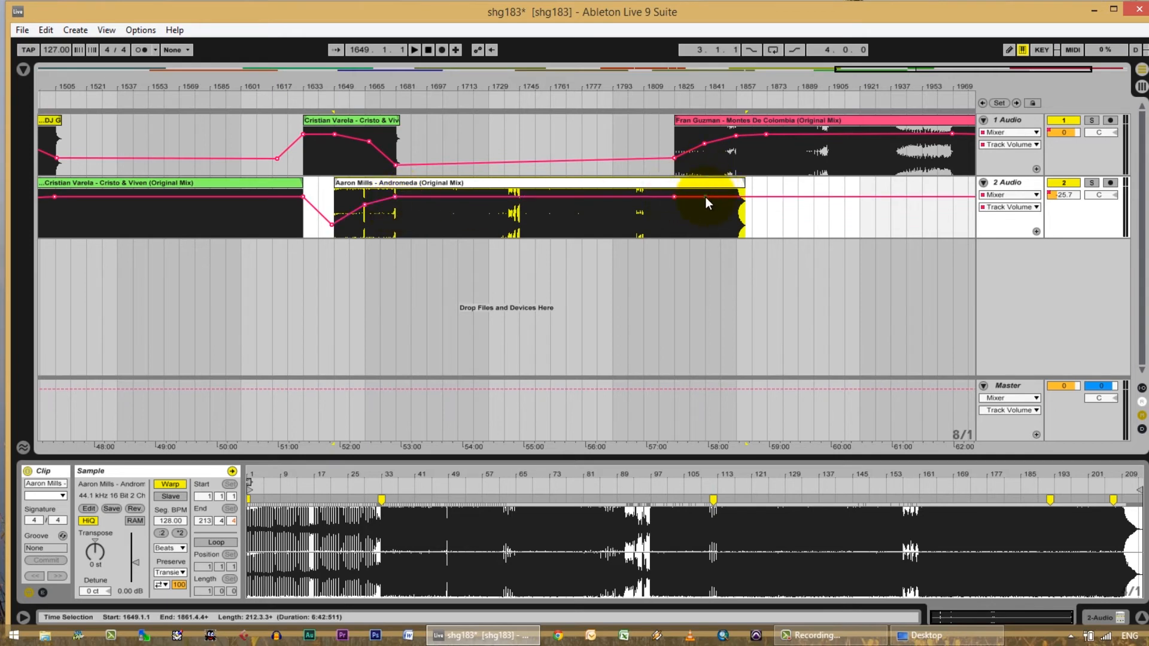
- Fade track 2's volume down at the end of Aaron Mills – Andromeda as Fran Guzman enters
drag(707, 201, 736, 216)
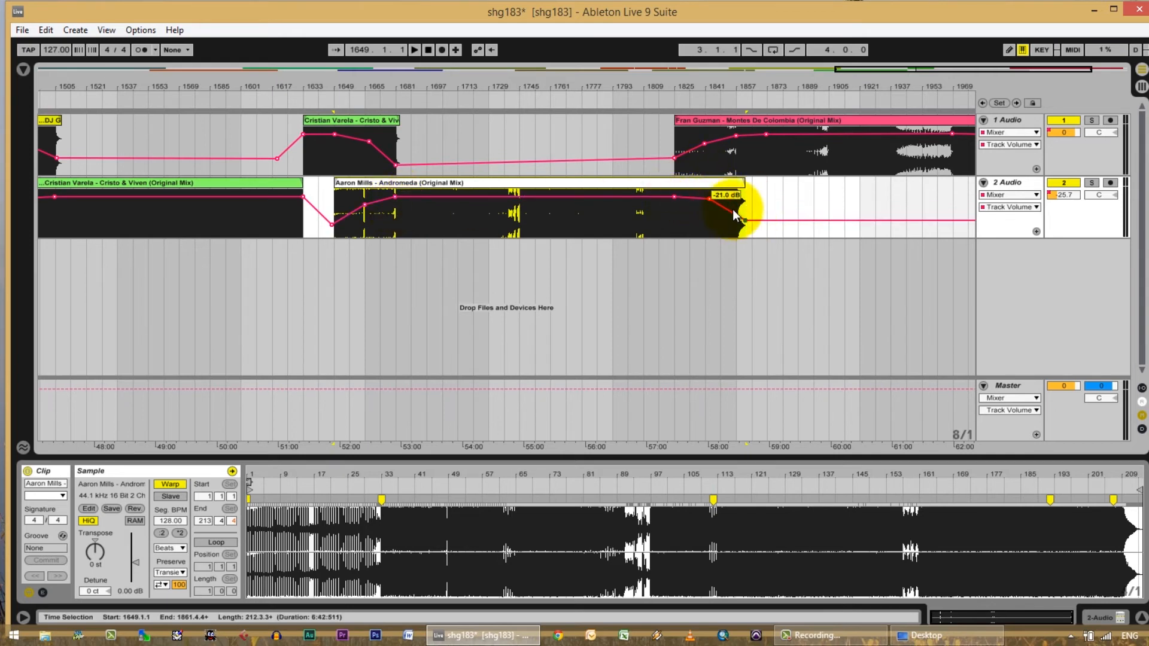
drag(733, 217, 711, 205)
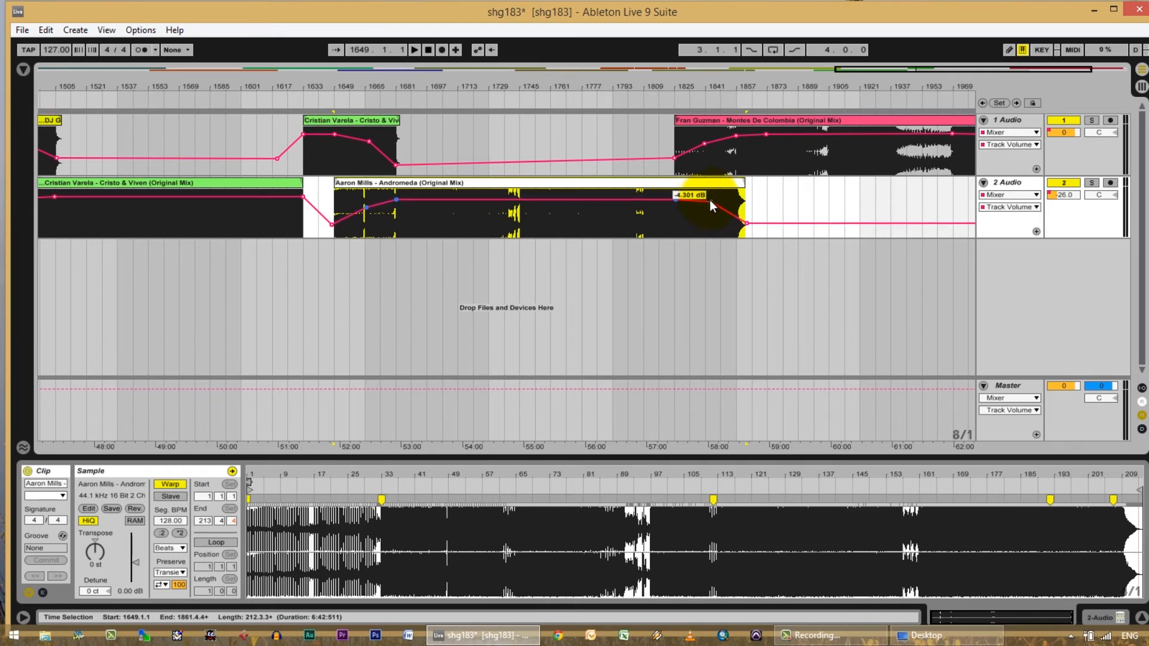
drag(711, 196, 711, 217)
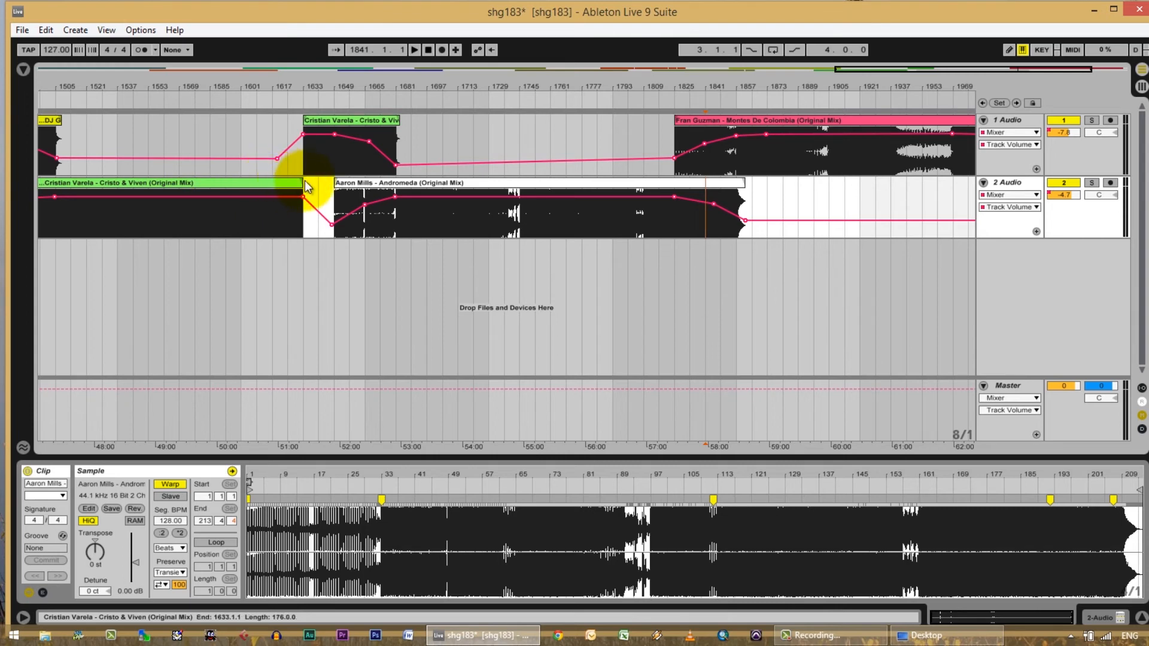
- Reshape the volume dip at Andromeda's start where Cristian Varela ends
click(351, 120)
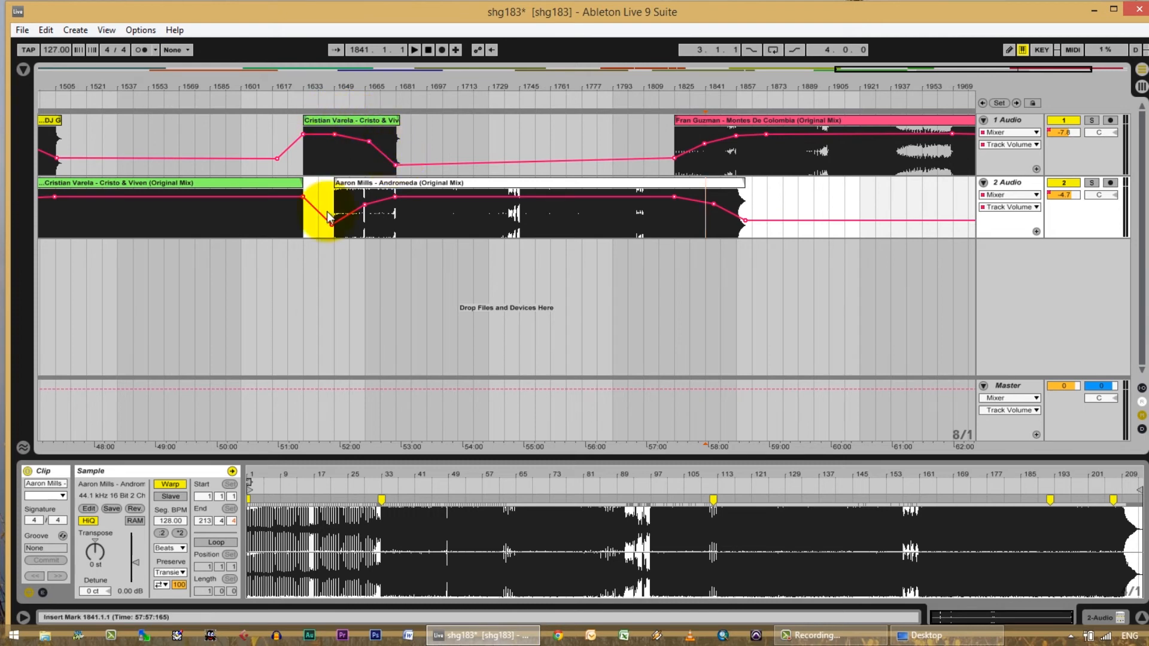
drag(328, 216, 394, 197)
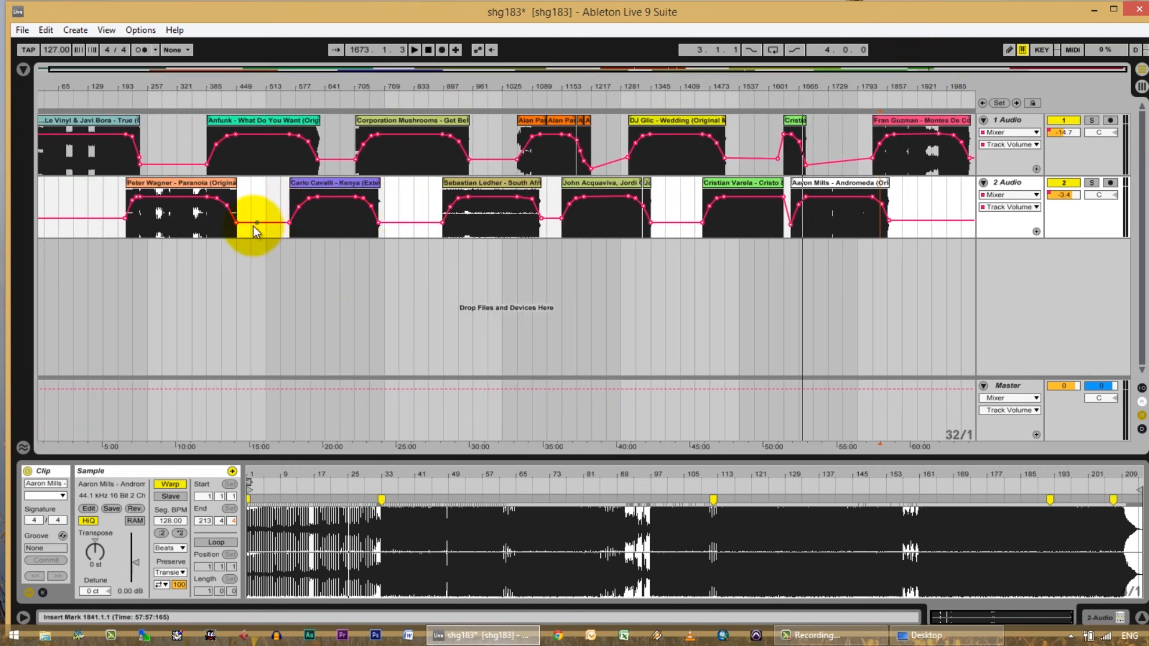
mouse_move(774, 213)
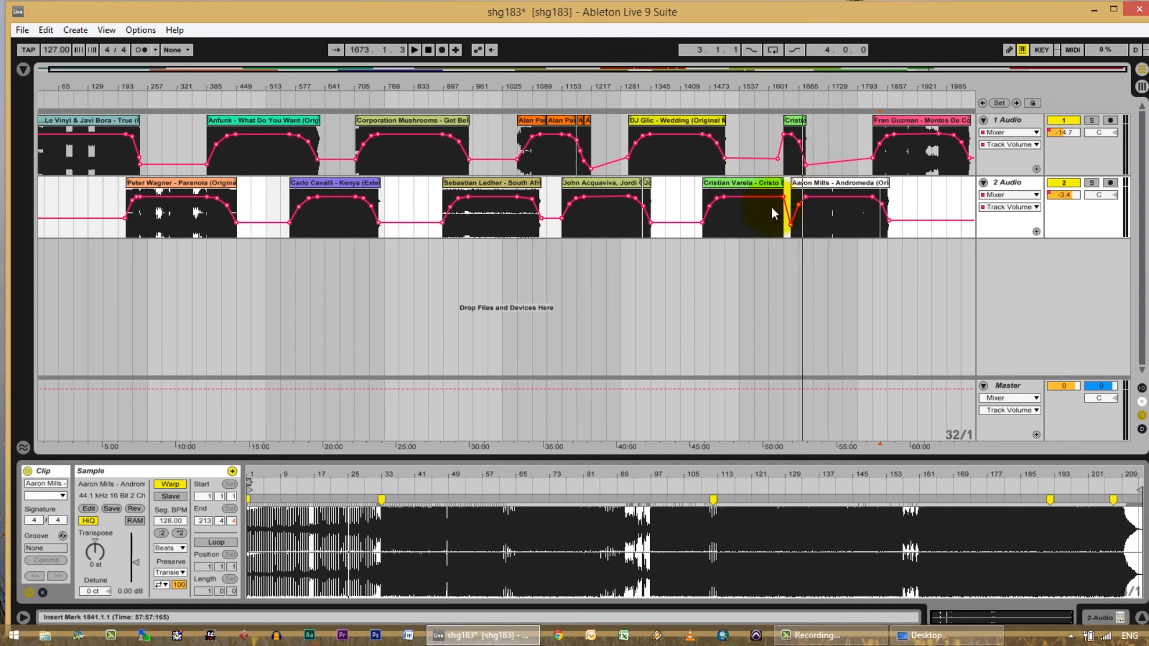
click(839, 186)
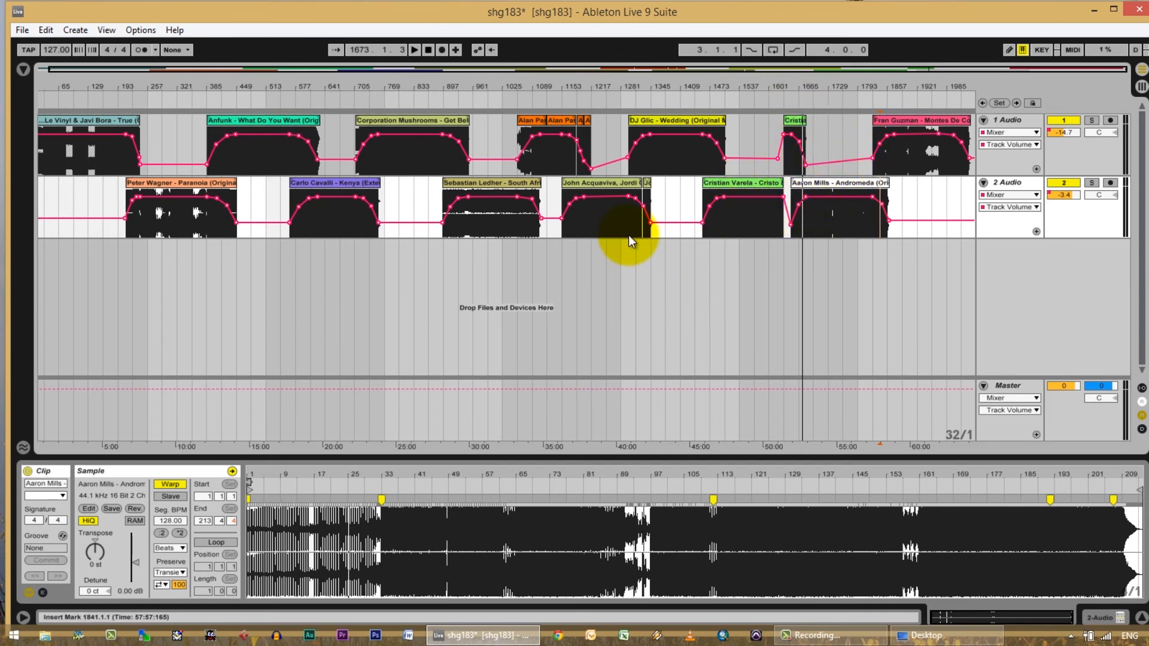
click(83, 128)
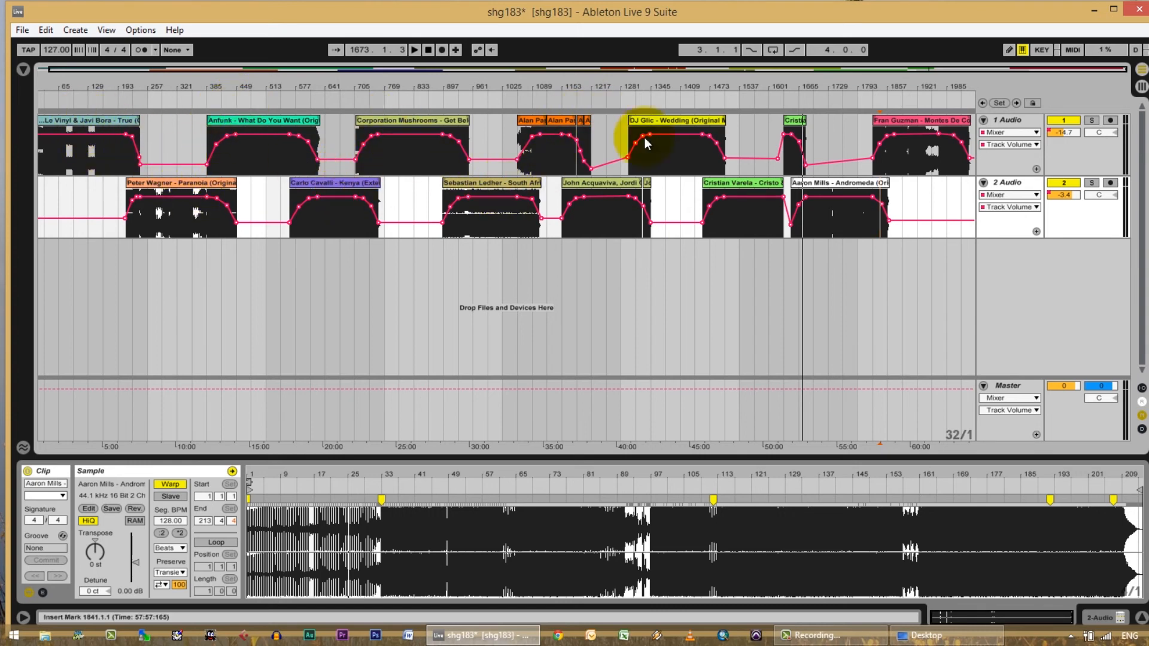
mouse_move(338, 165)
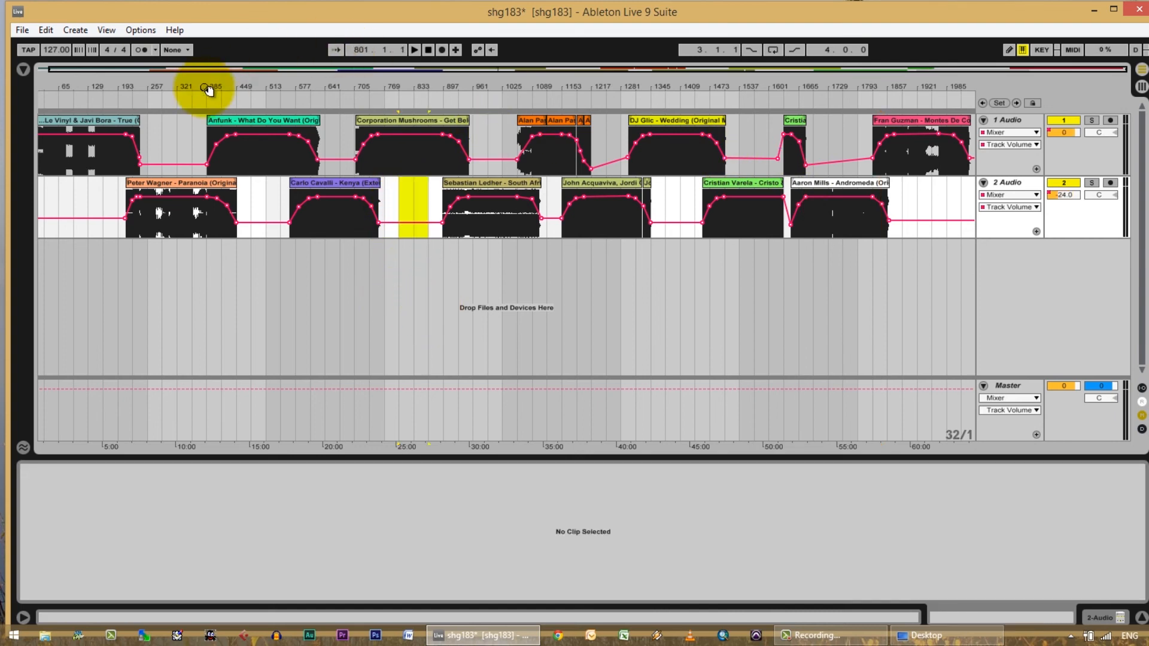
- Delete the inserted stretch of empty time from the arrangement
click(74, 29)
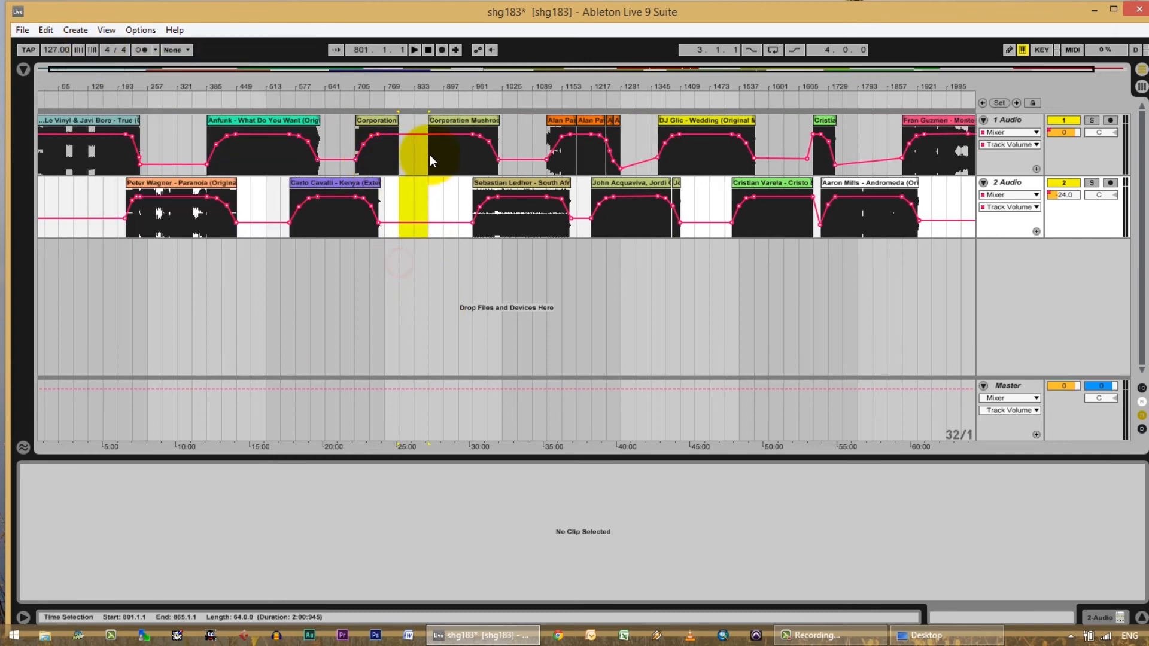
click(376, 139)
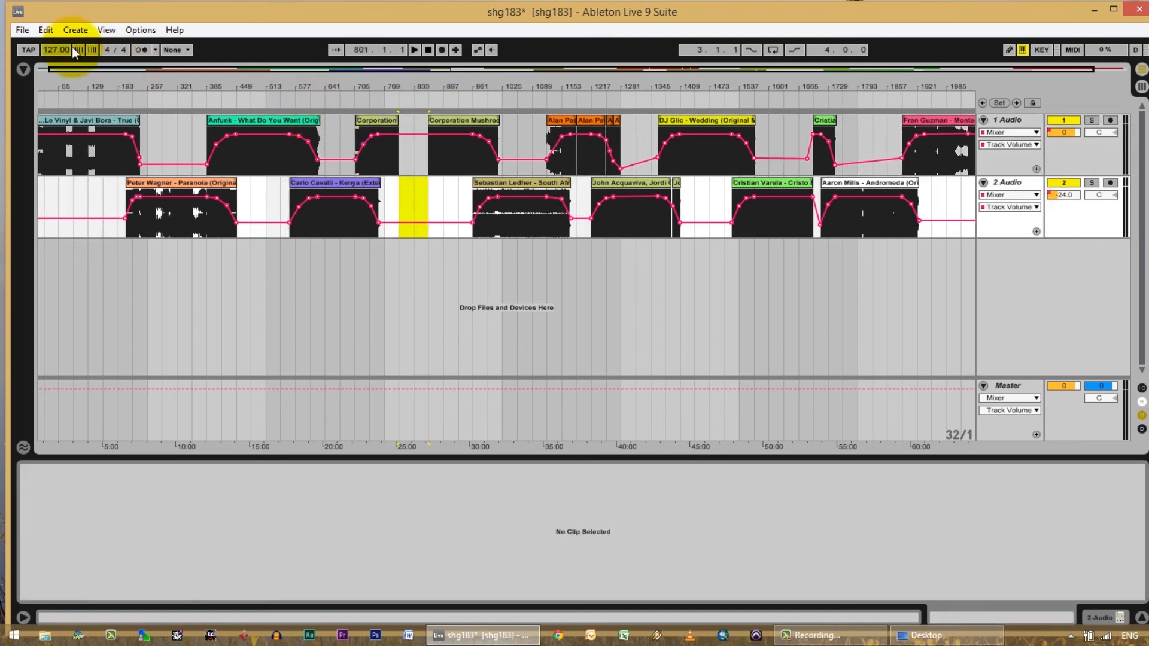
click(44, 30)
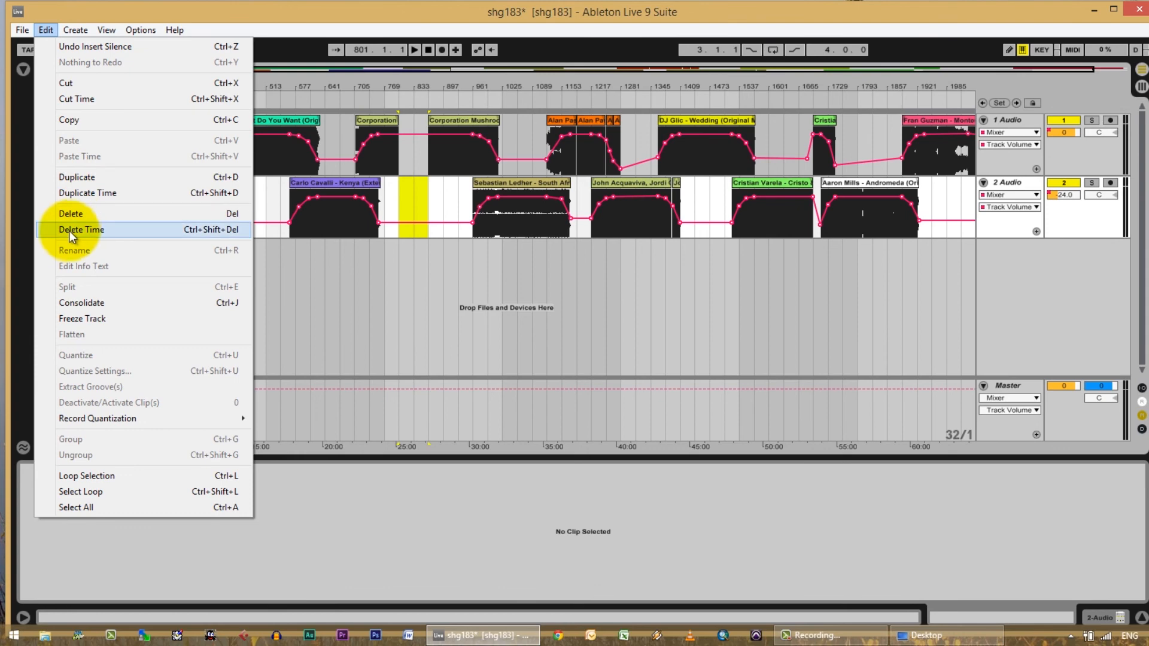
click(80, 230)
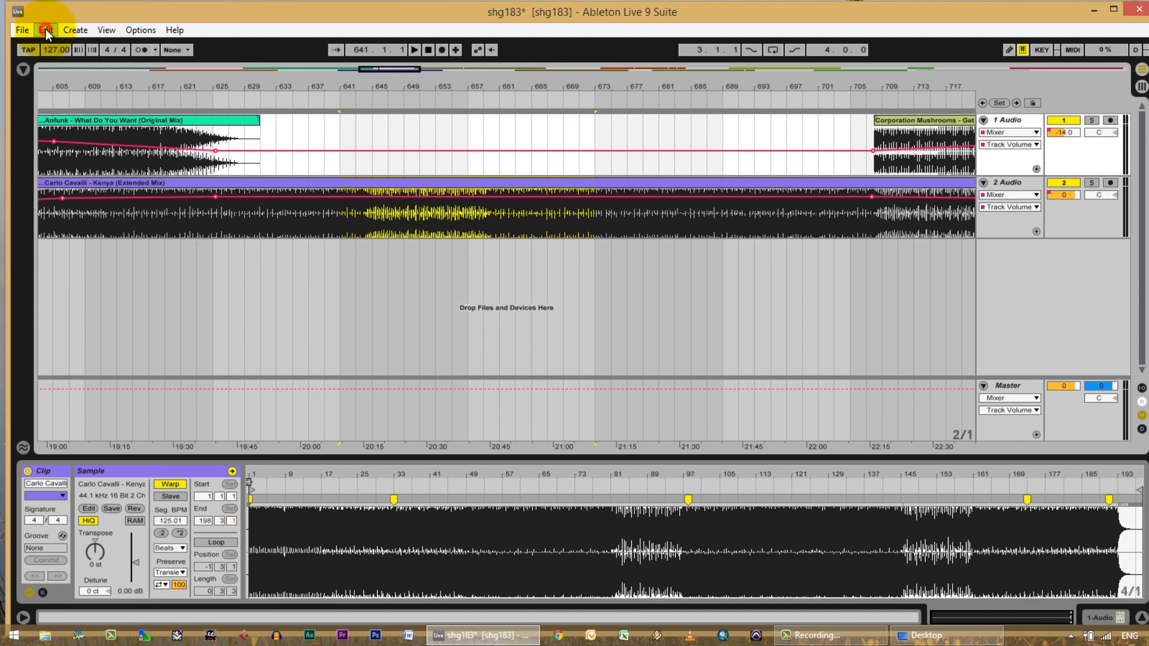
- Duplicate a section of Carlo Cavalli – Kenya to fill track 2's gap before Sebastian Ledher
click(45, 30)
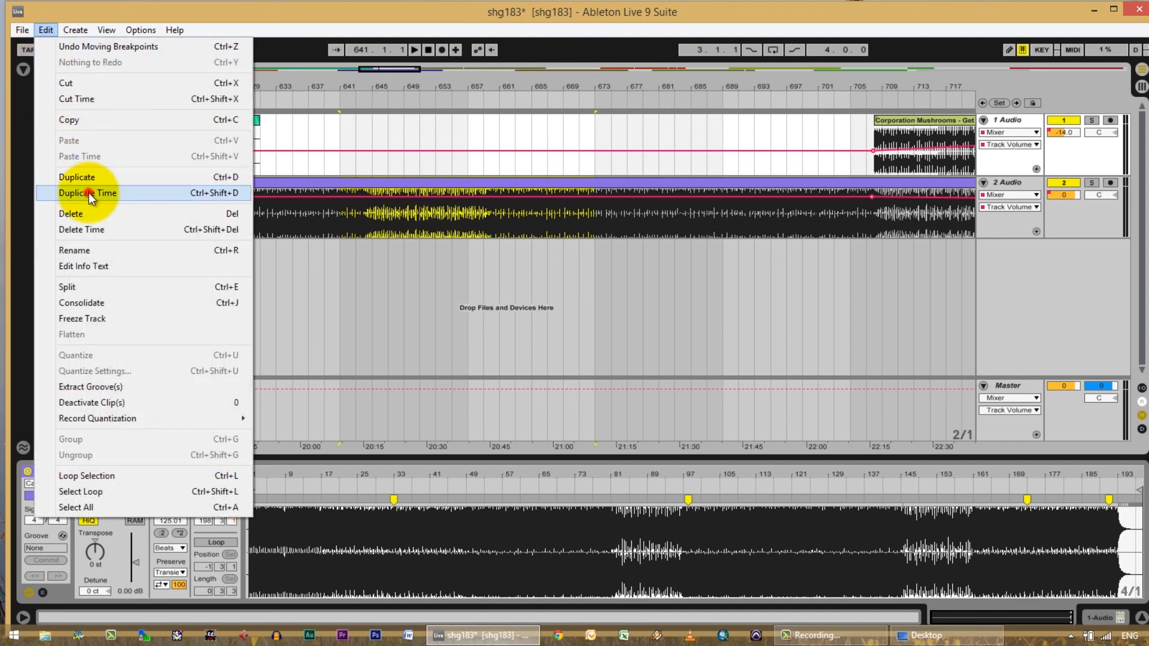
click(86, 193)
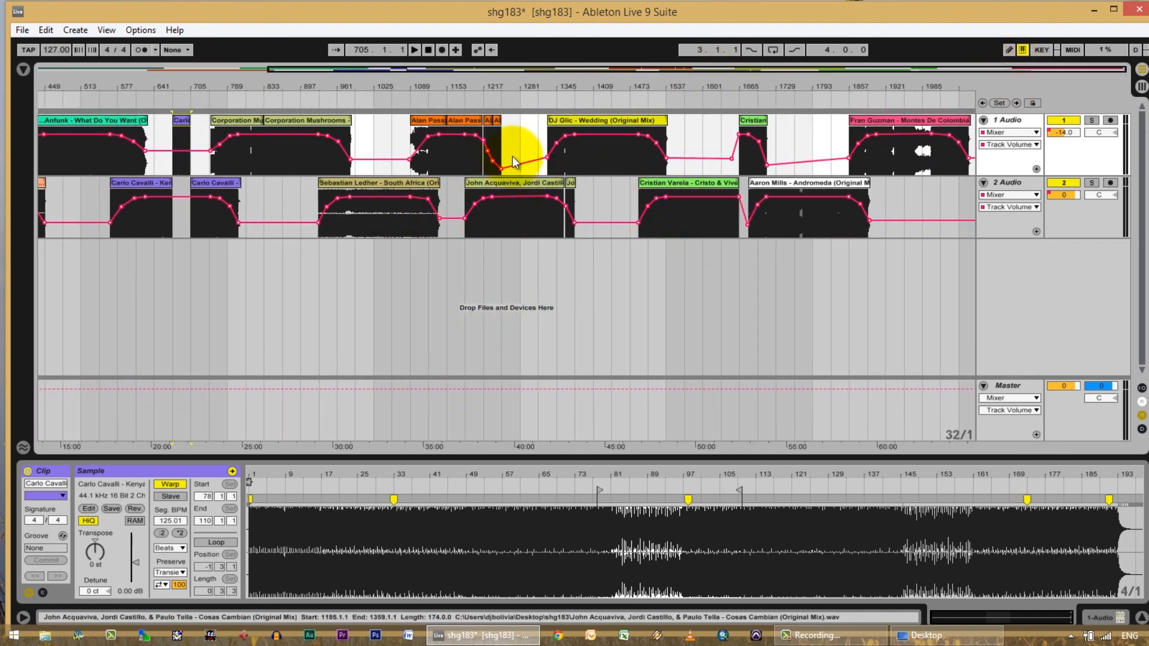
click(183, 123)
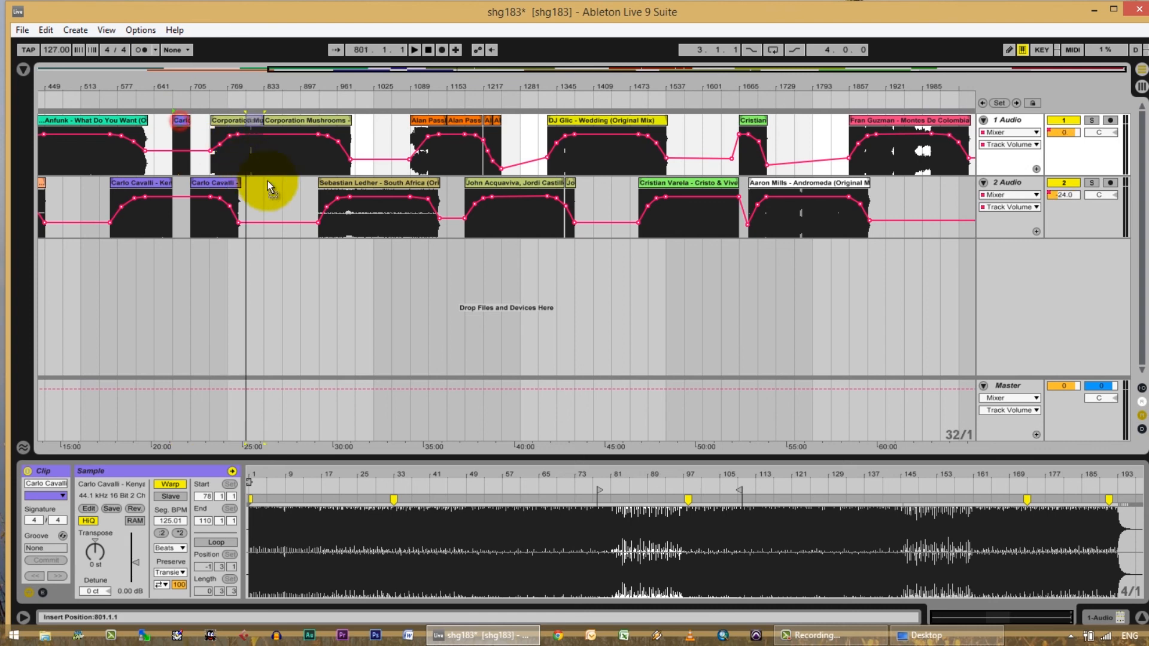
click(273, 182)
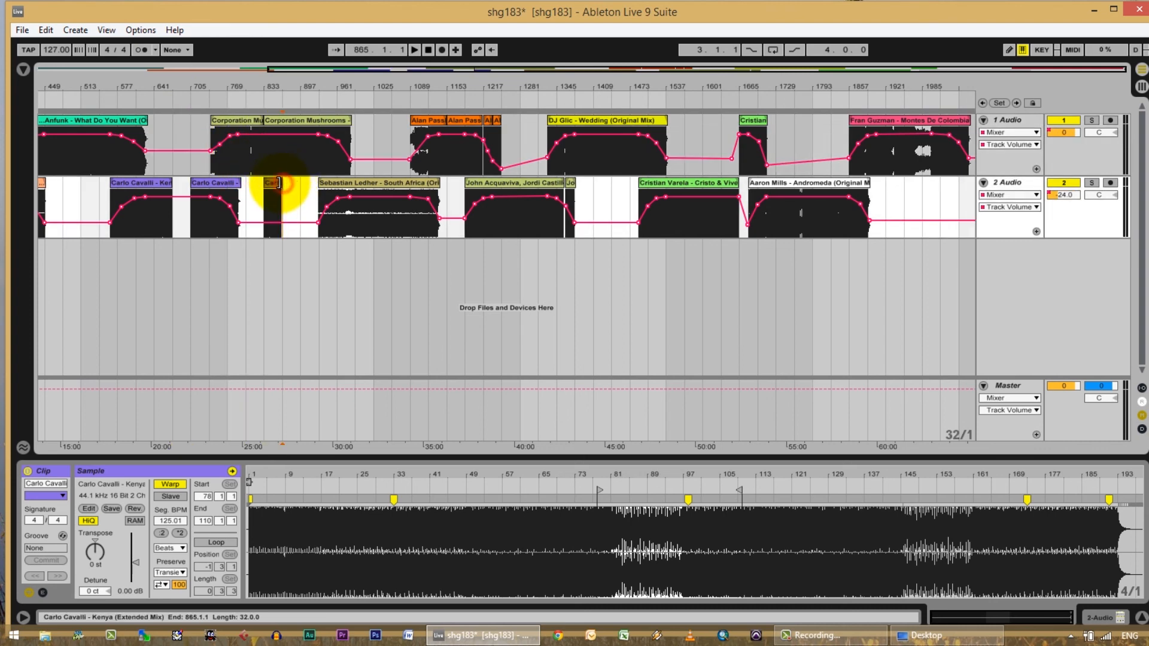